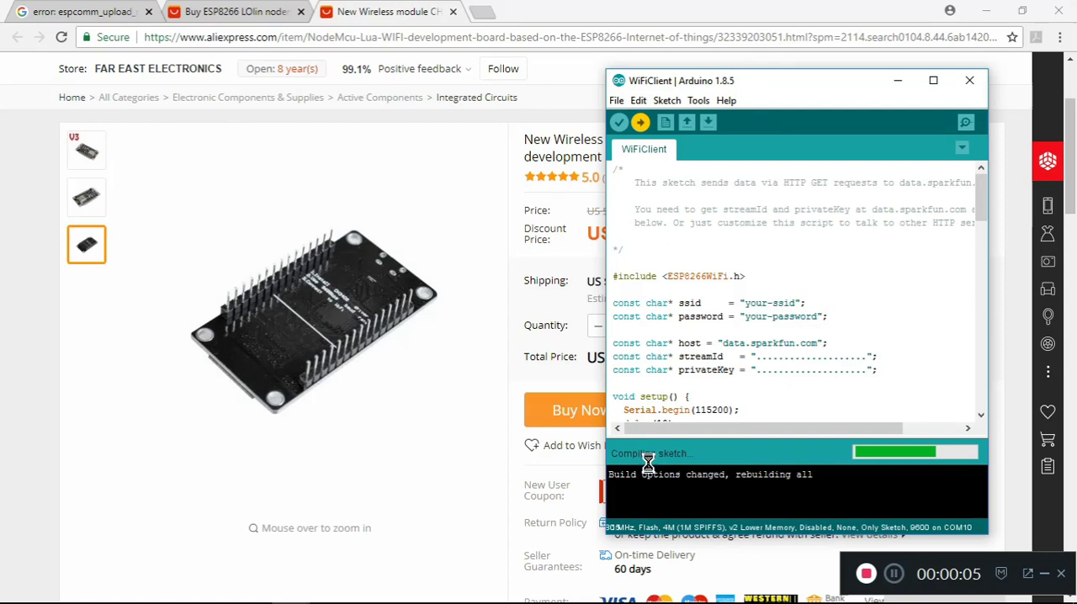
{"action": "mouse_move", "coordinate": [734, 463]}
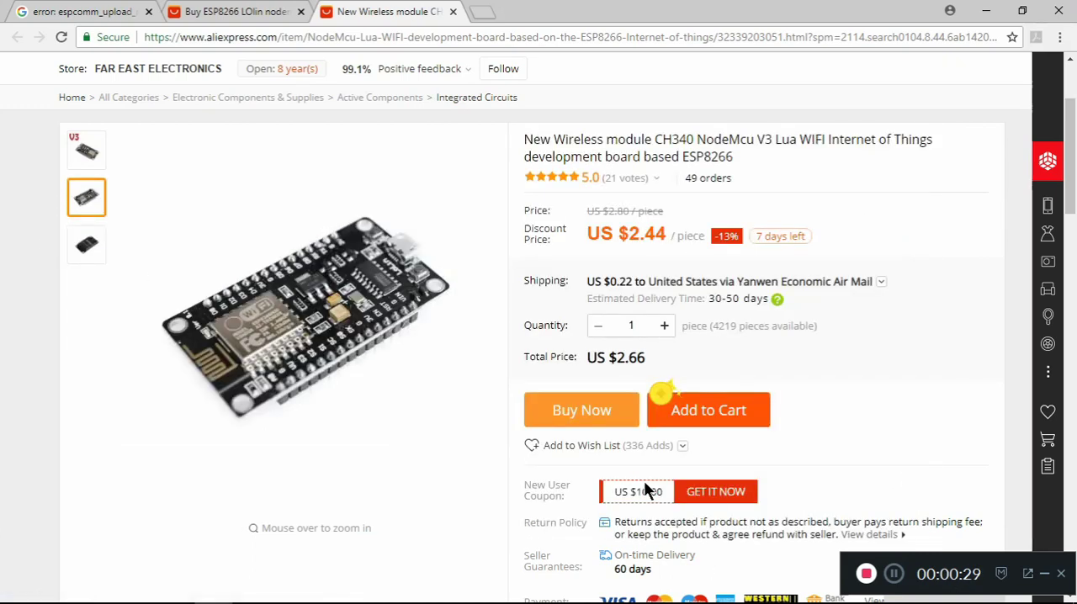
{"action": "mouse_move", "coordinate": [290, 588]}
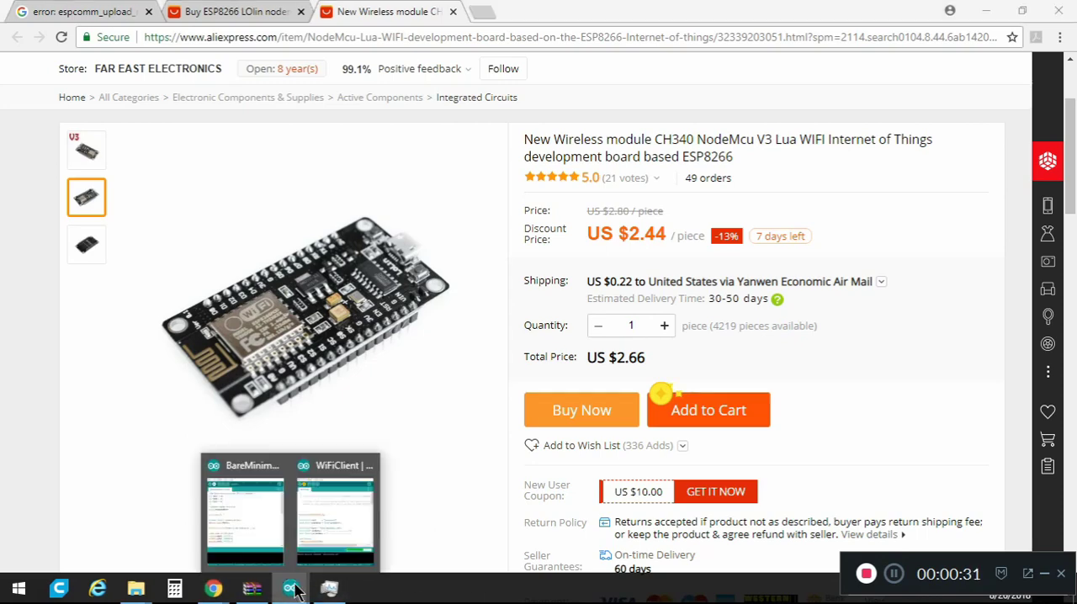
- Restore the WiFiClient sketch window and let its upload run to the espcomm failure
{"action": "left_click", "coordinate": [290, 589]}
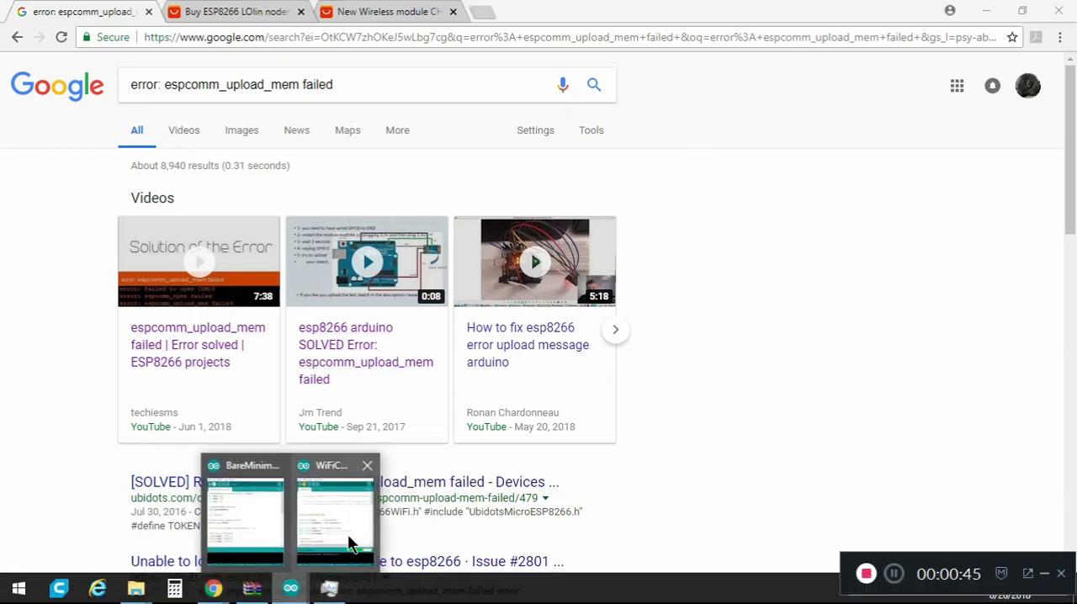
{"action": "left_click", "coordinate": [335, 513]}
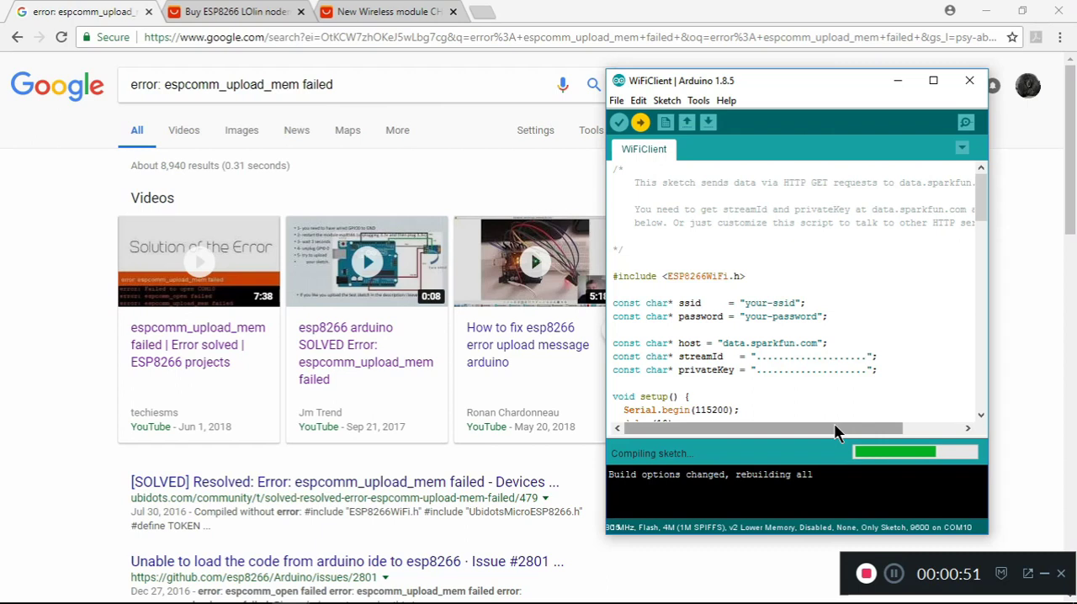
{"action": "mouse_move", "coordinate": [889, 583]}
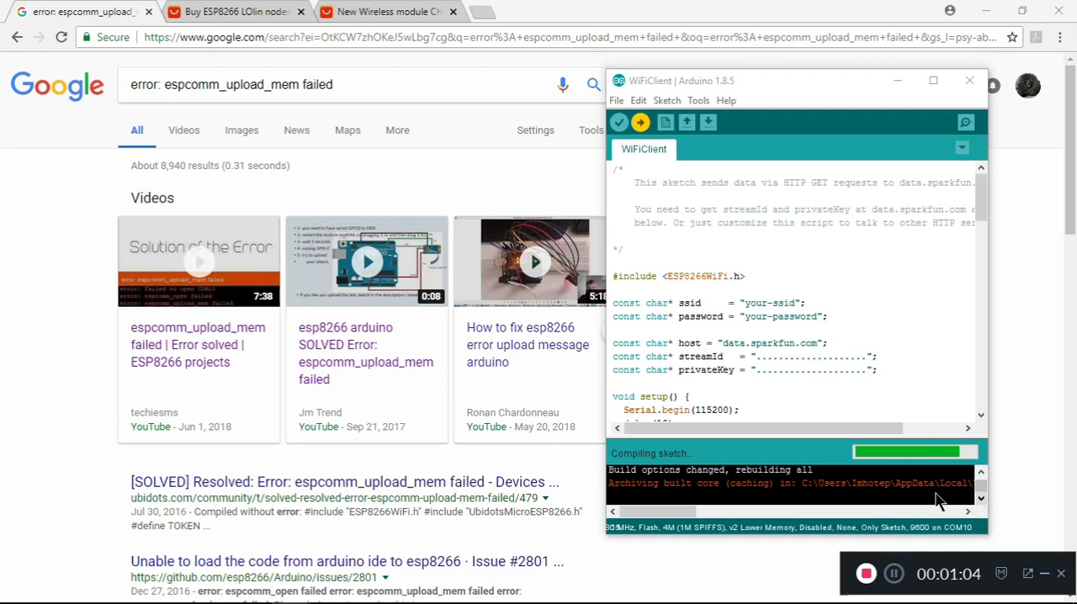
{"action": "mouse_move", "coordinate": [924, 532]}
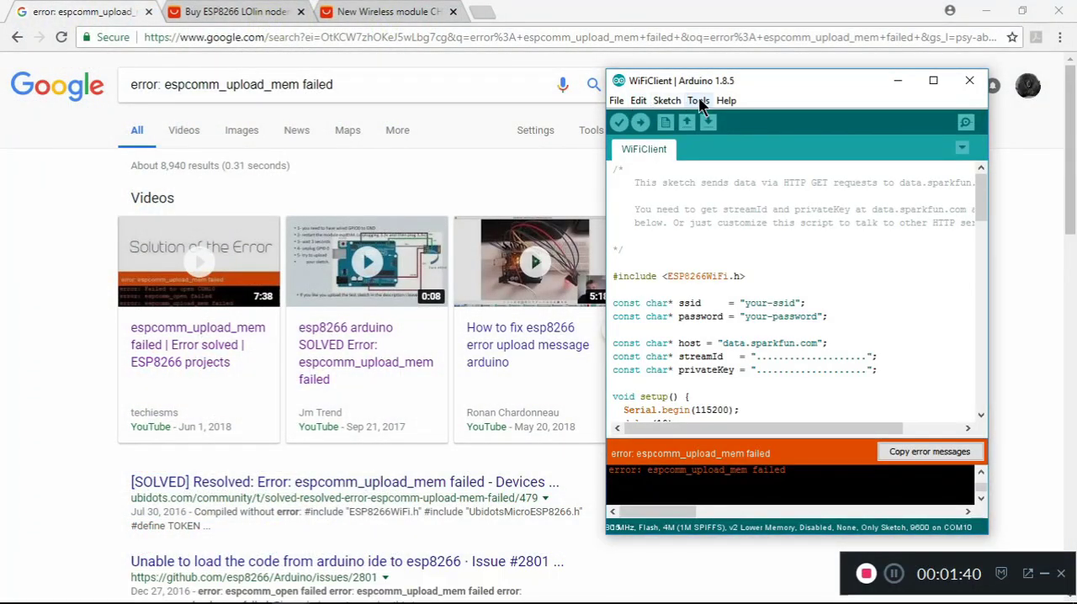
{"action": "left_click", "coordinate": [699, 101]}
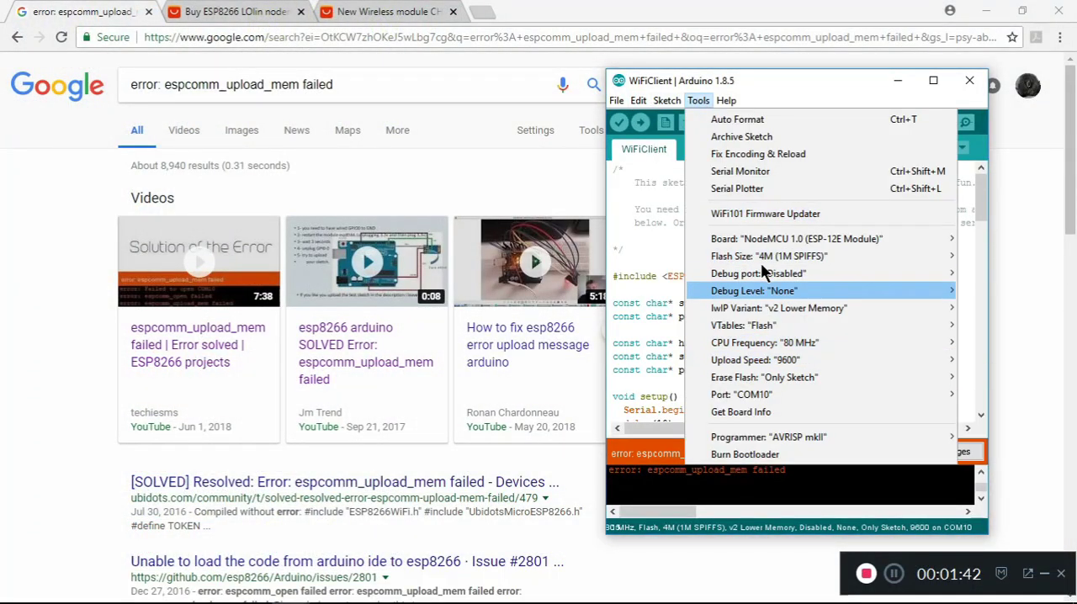
{"action": "left_click", "coordinate": [794, 239]}
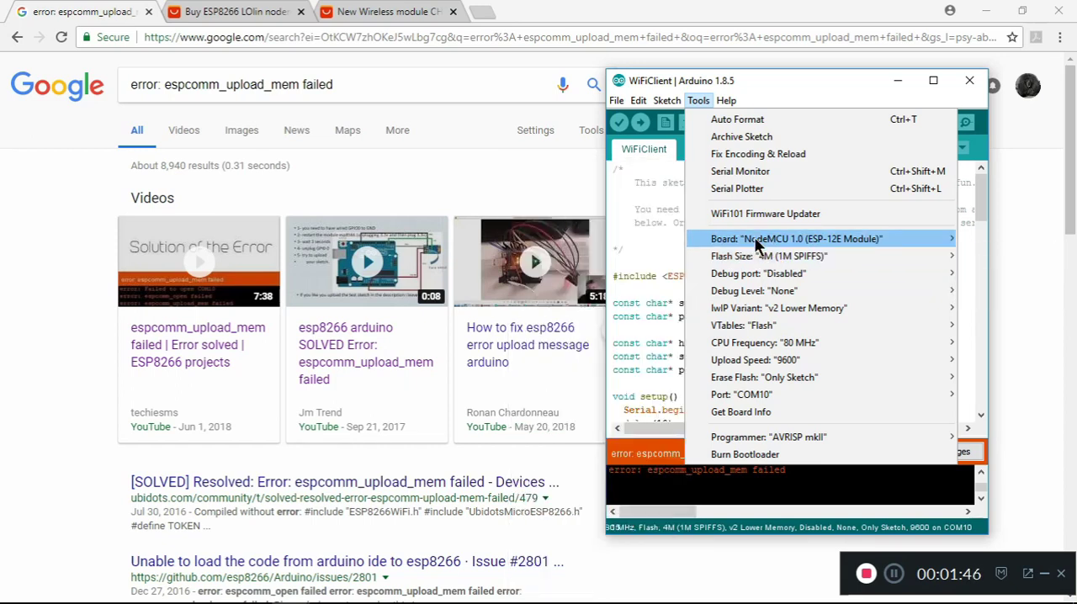
{"action": "left_click", "coordinate": [794, 239]}
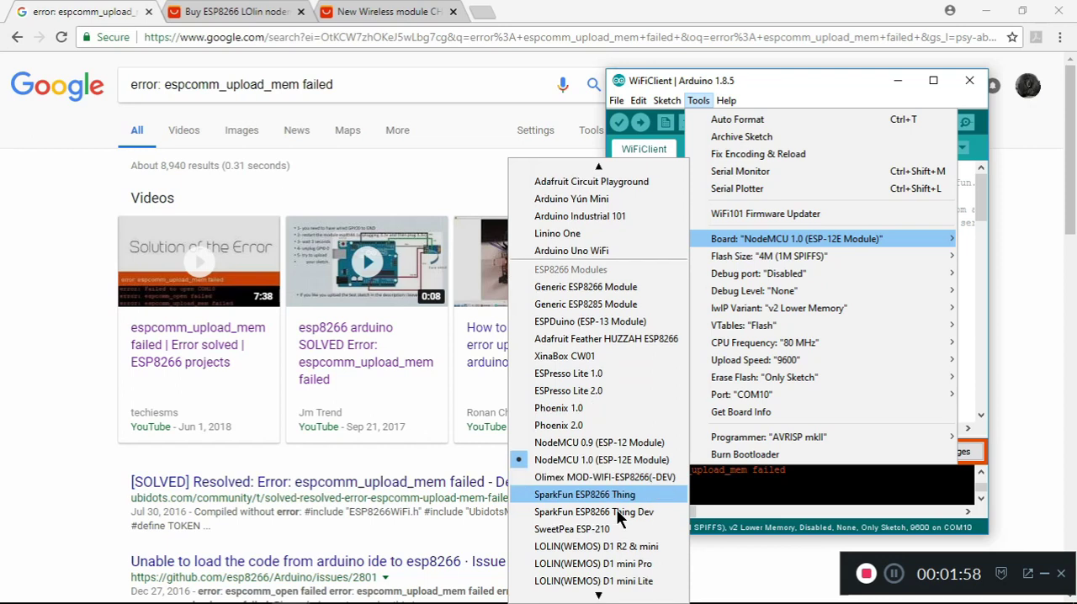
{"action": "mouse_move", "coordinate": [572, 528]}
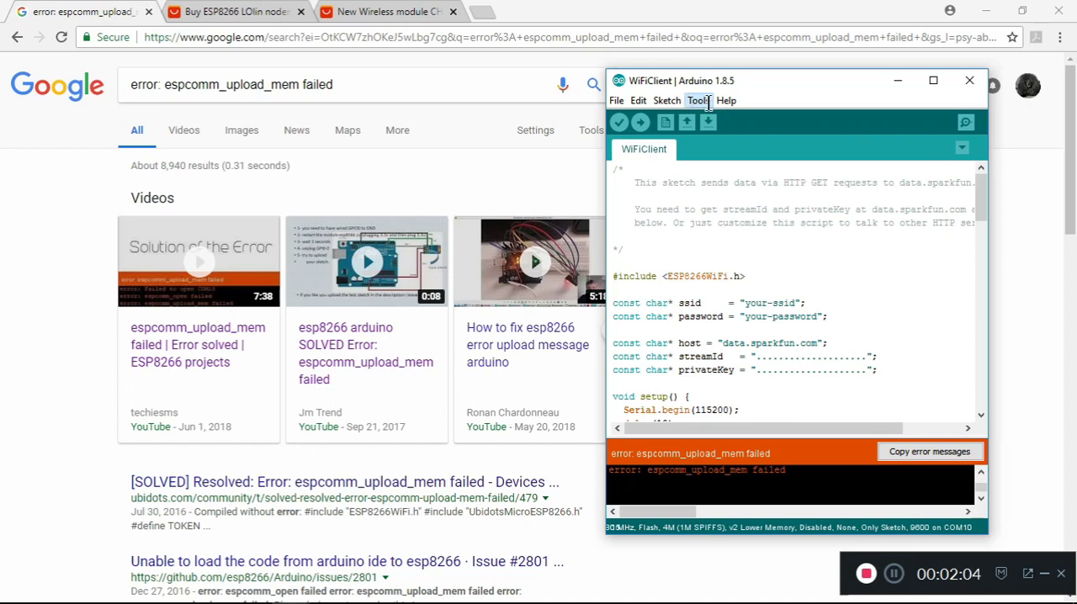
- Show the Tools menu with the NodeMCU board and Upload Speed settings
{"action": "left_click", "coordinate": [698, 101]}
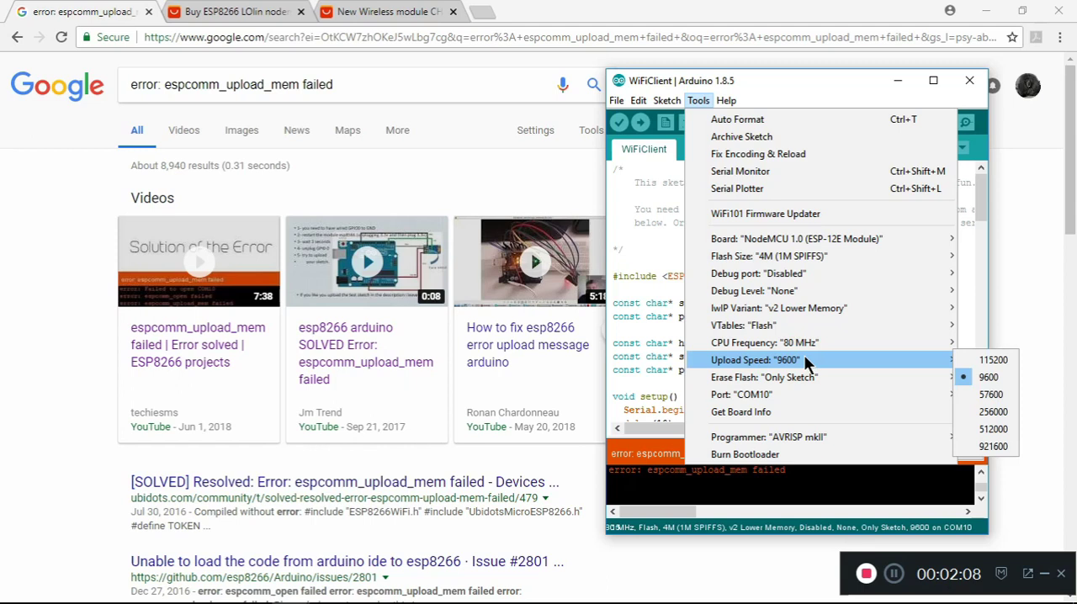
{"action": "mouse_move", "coordinate": [991, 394]}
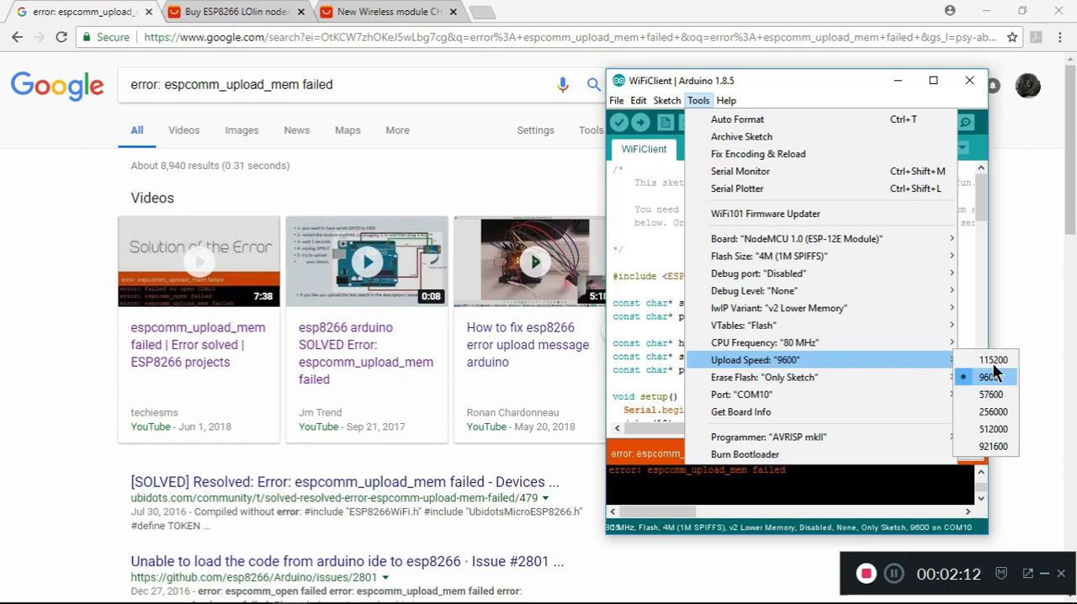
{"action": "mouse_move", "coordinate": [1023, 387]}
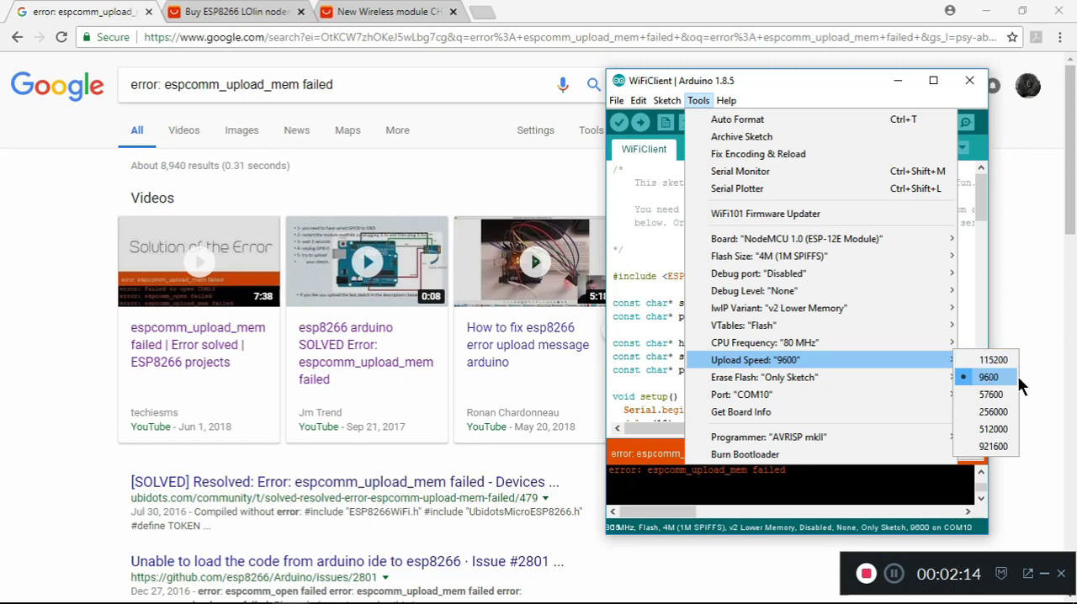
{"action": "mouse_move", "coordinate": [993, 390]}
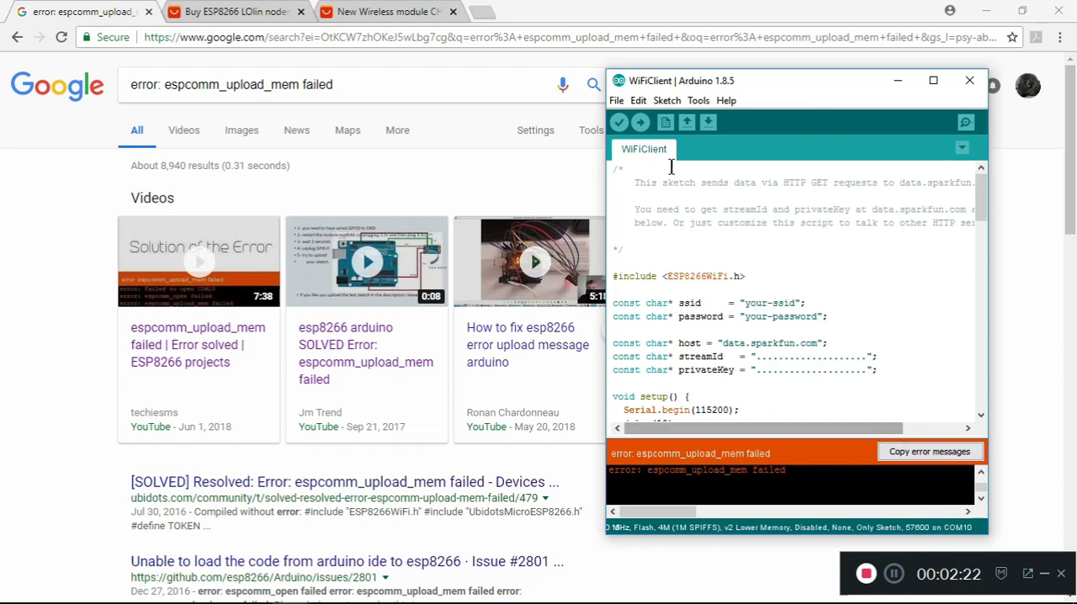
- Compile and upload the WiFiClient sketch at 57600 baud
{"action": "left_click", "coordinate": [641, 122]}
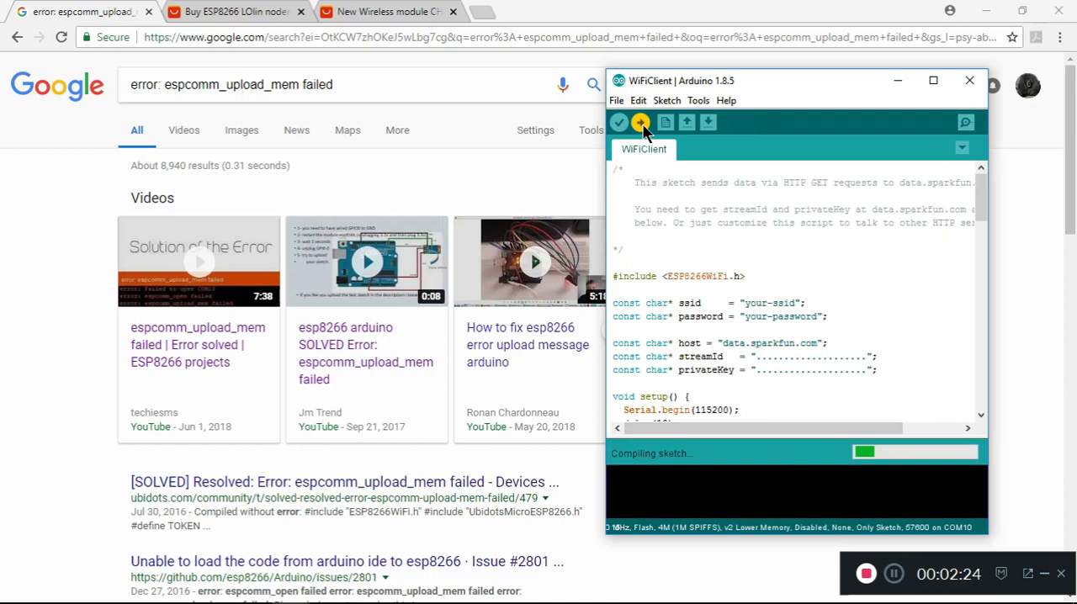
{"action": "mouse_move", "coordinate": [895, 559]}
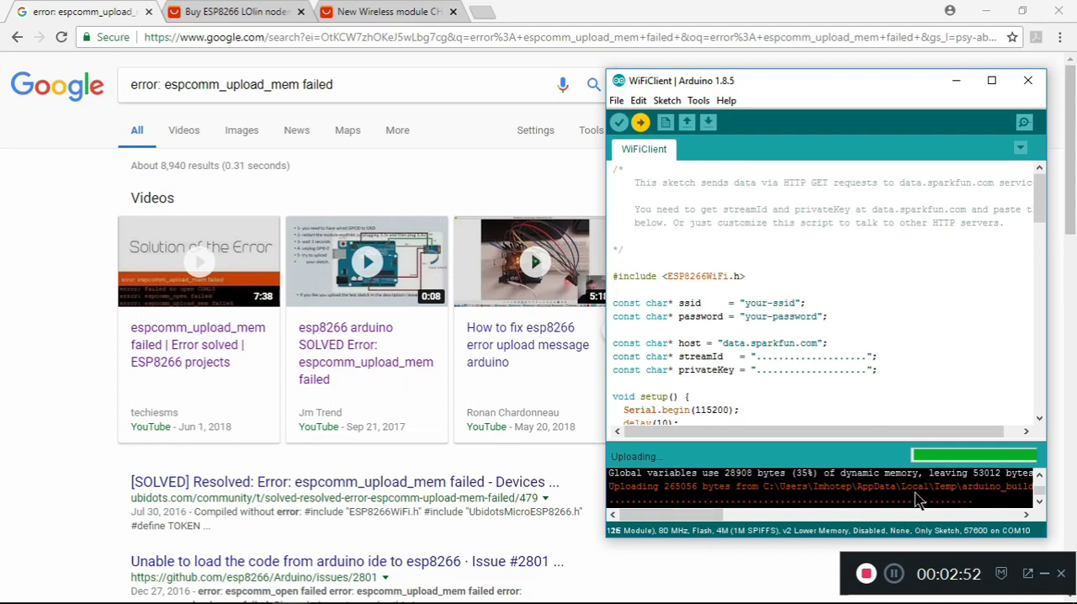
{"action": "mouse_move", "coordinate": [1016, 508]}
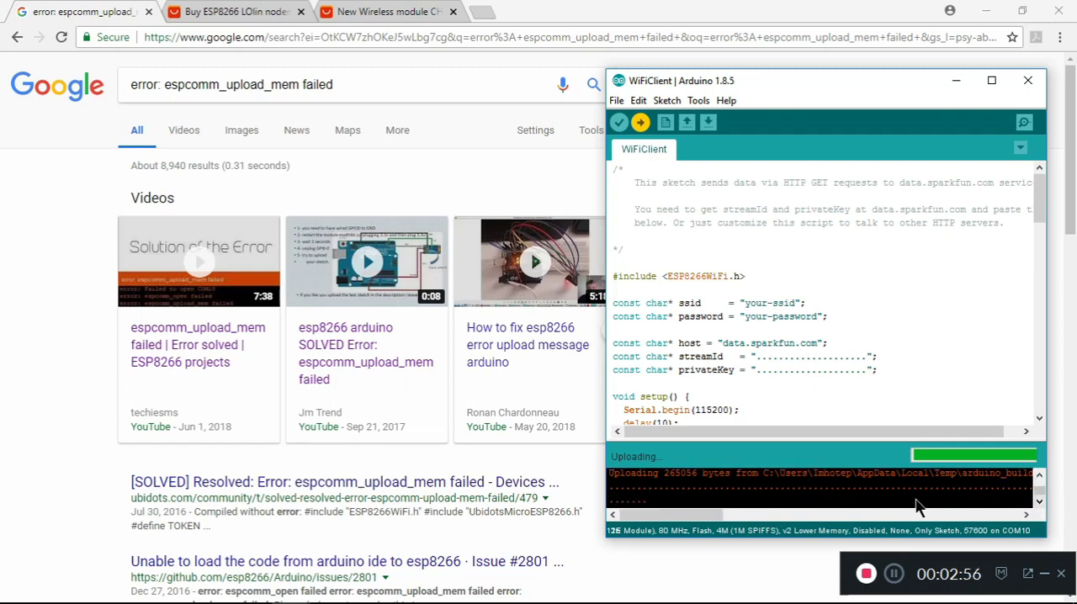
{"action": "mouse_move", "coordinate": [972, 504]}
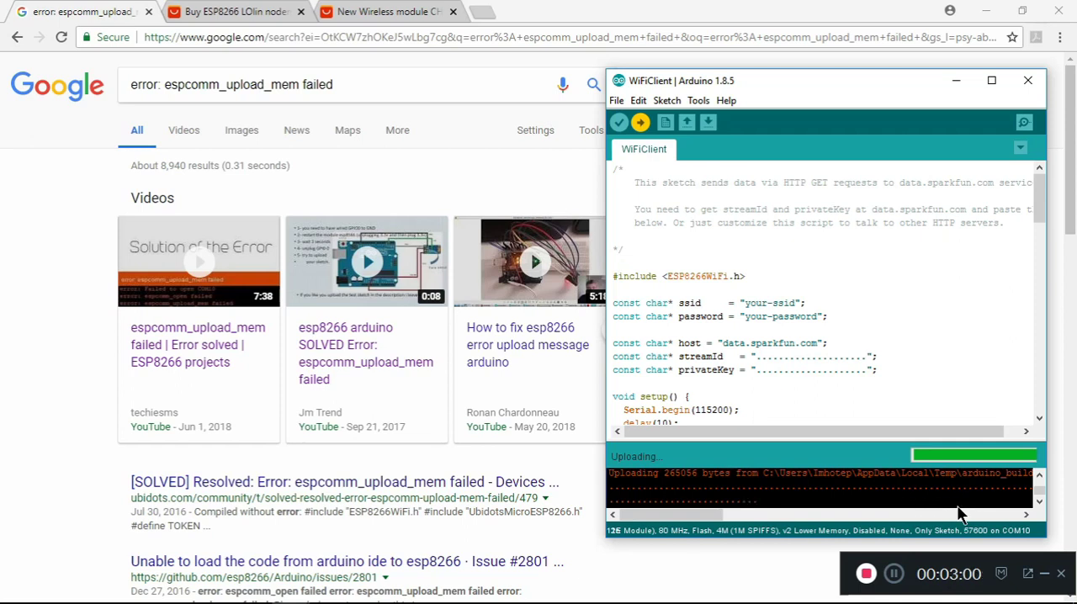
{"action": "mouse_move", "coordinate": [828, 520]}
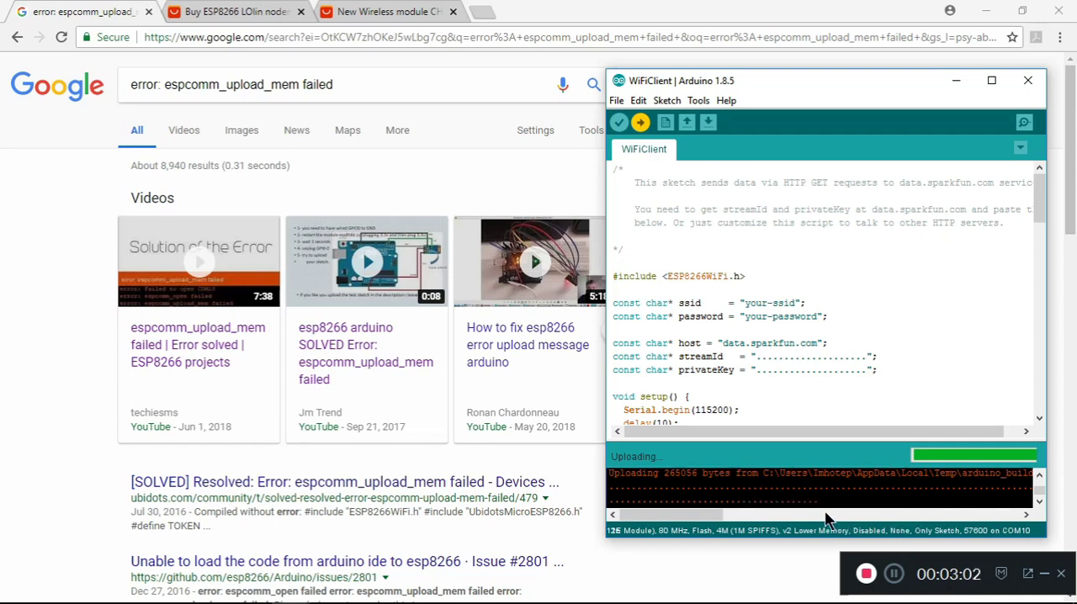
{"action": "mouse_move", "coordinate": [860, 515]}
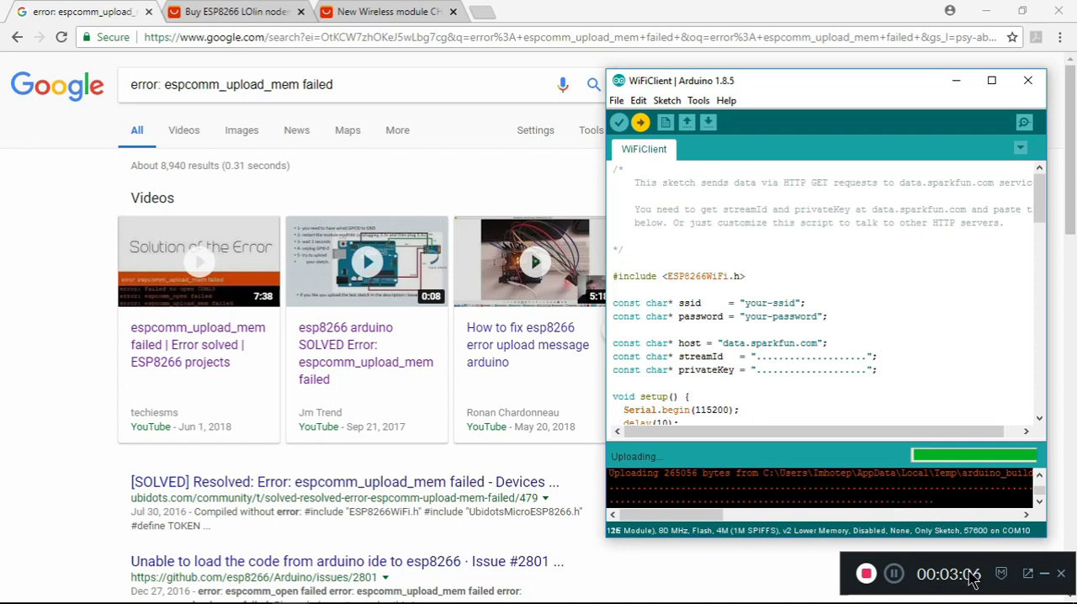
{"action": "mouse_move", "coordinate": [704, 498]}
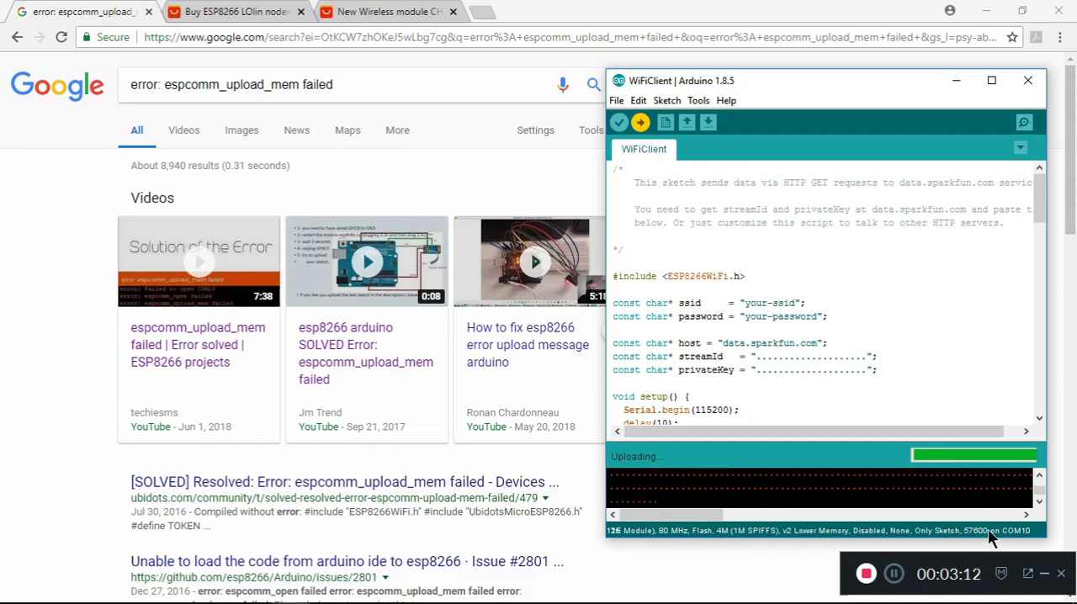
{"action": "mouse_move", "coordinate": [775, 102]}
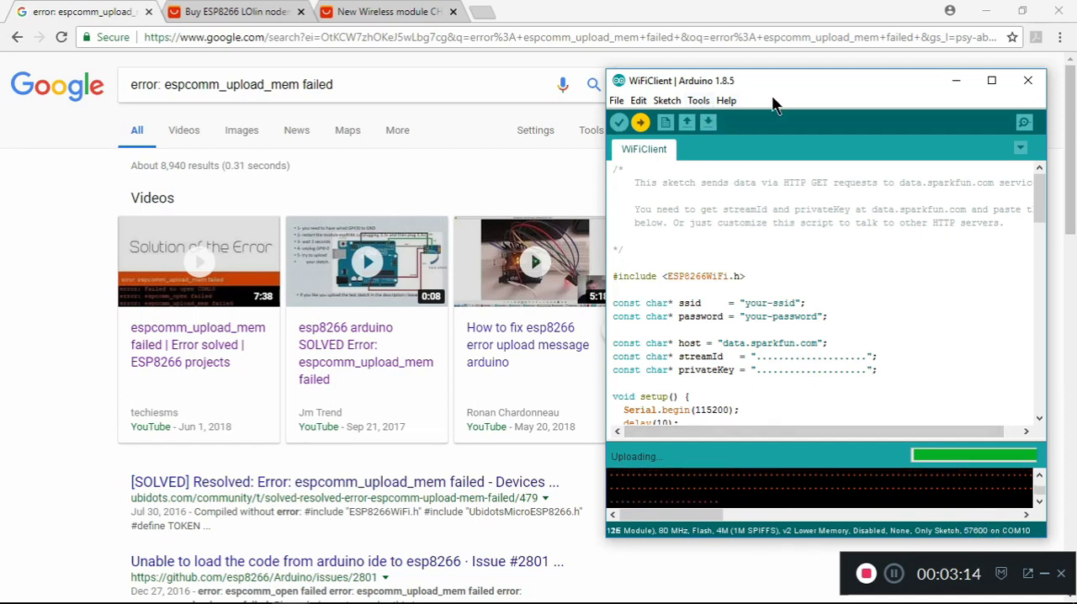
{"action": "mouse_move", "coordinate": [707, 118]}
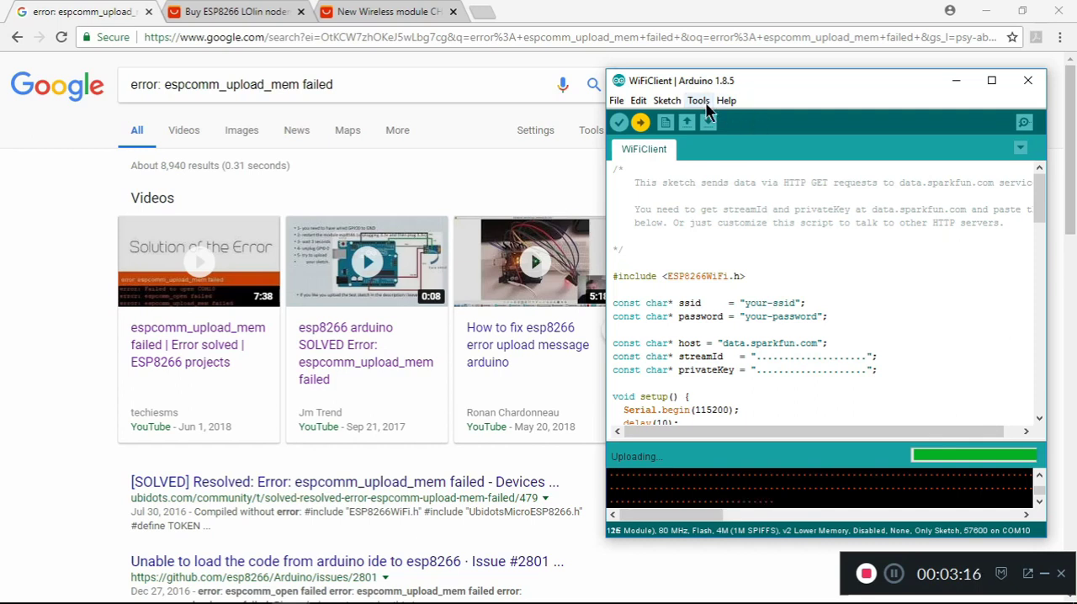
{"action": "mouse_move", "coordinate": [720, 138]}
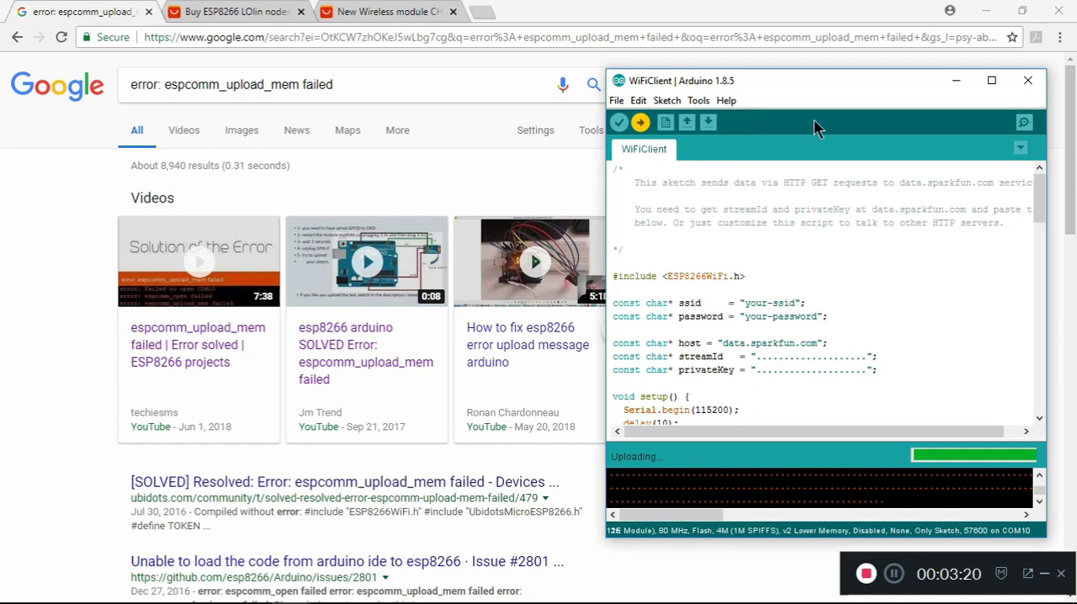
{"action": "mouse_move", "coordinate": [812, 193]}
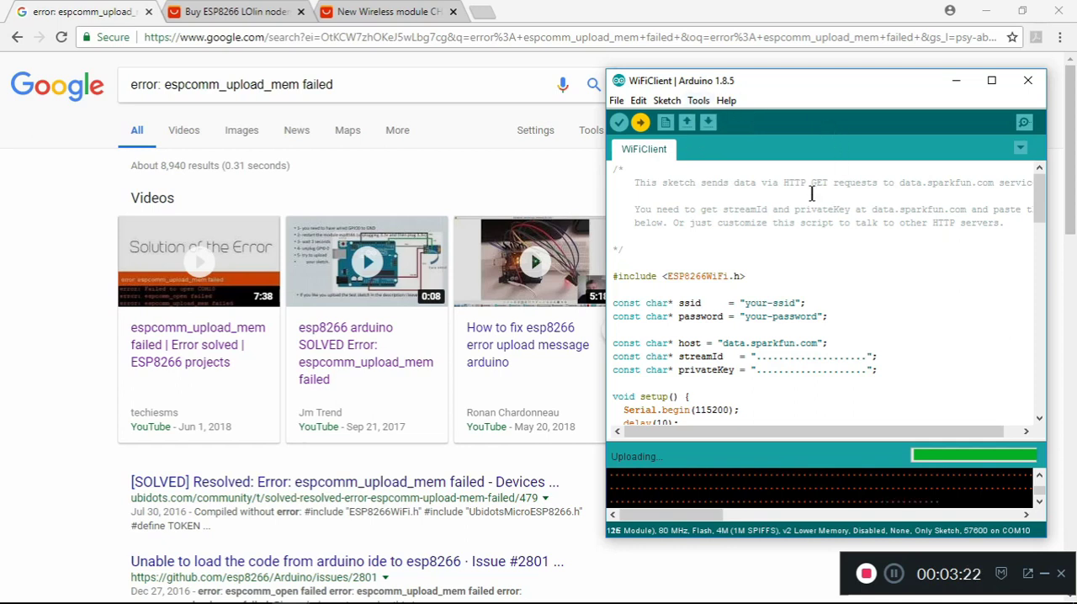
{"action": "mouse_move", "coordinate": [922, 387]}
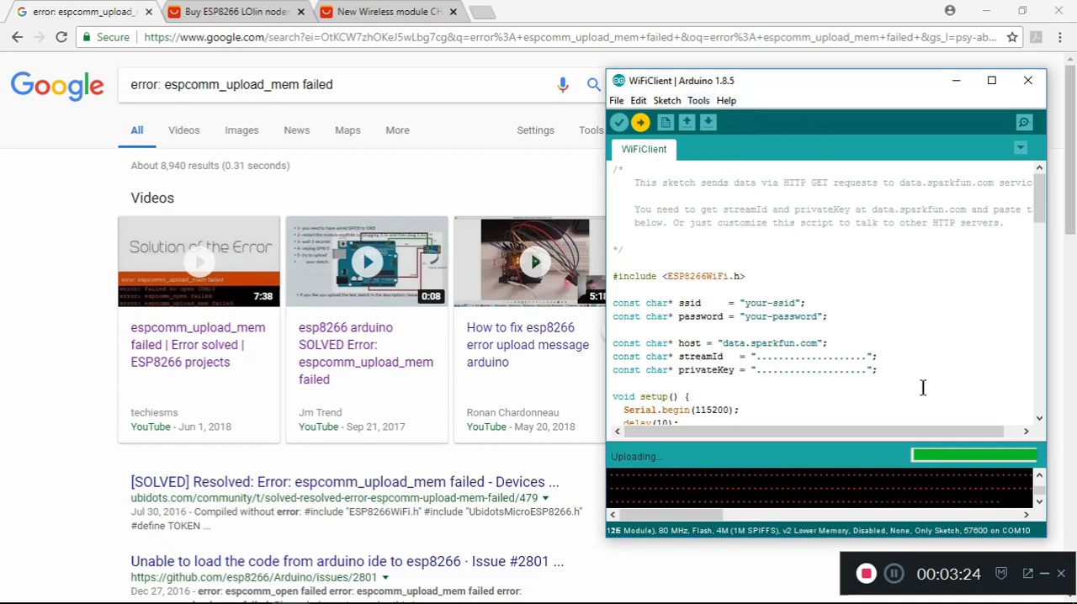
{"action": "mouse_move", "coordinate": [926, 542]}
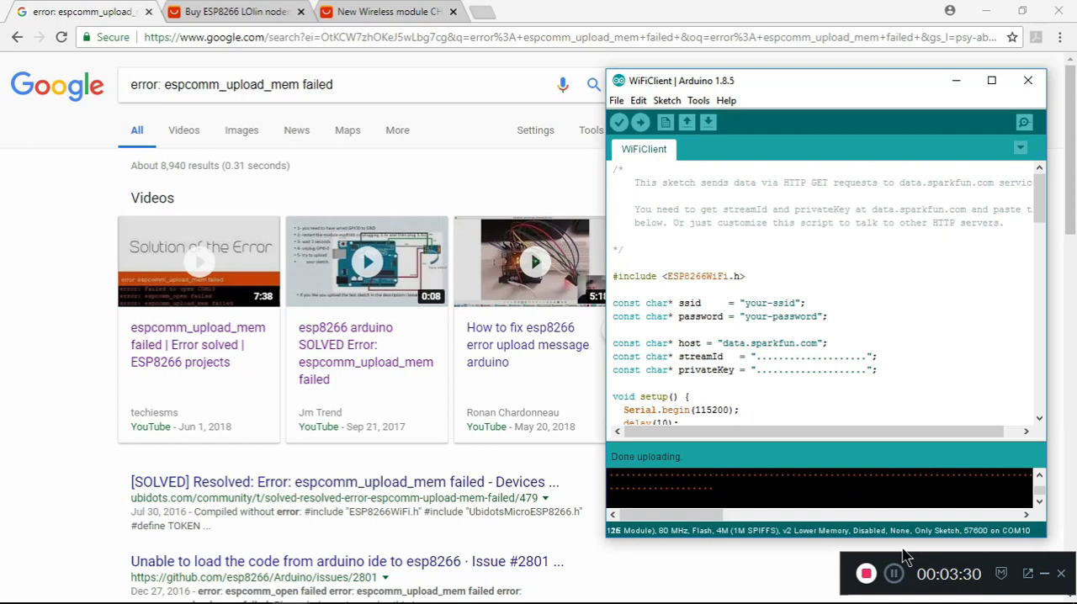
{"action": "mouse_move", "coordinate": [916, 558]}
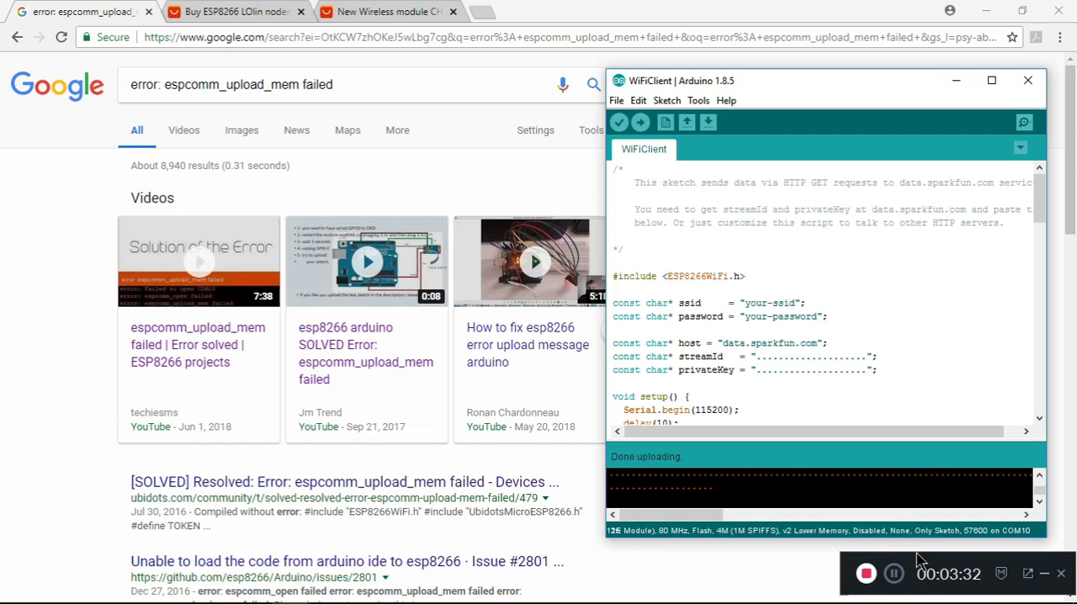